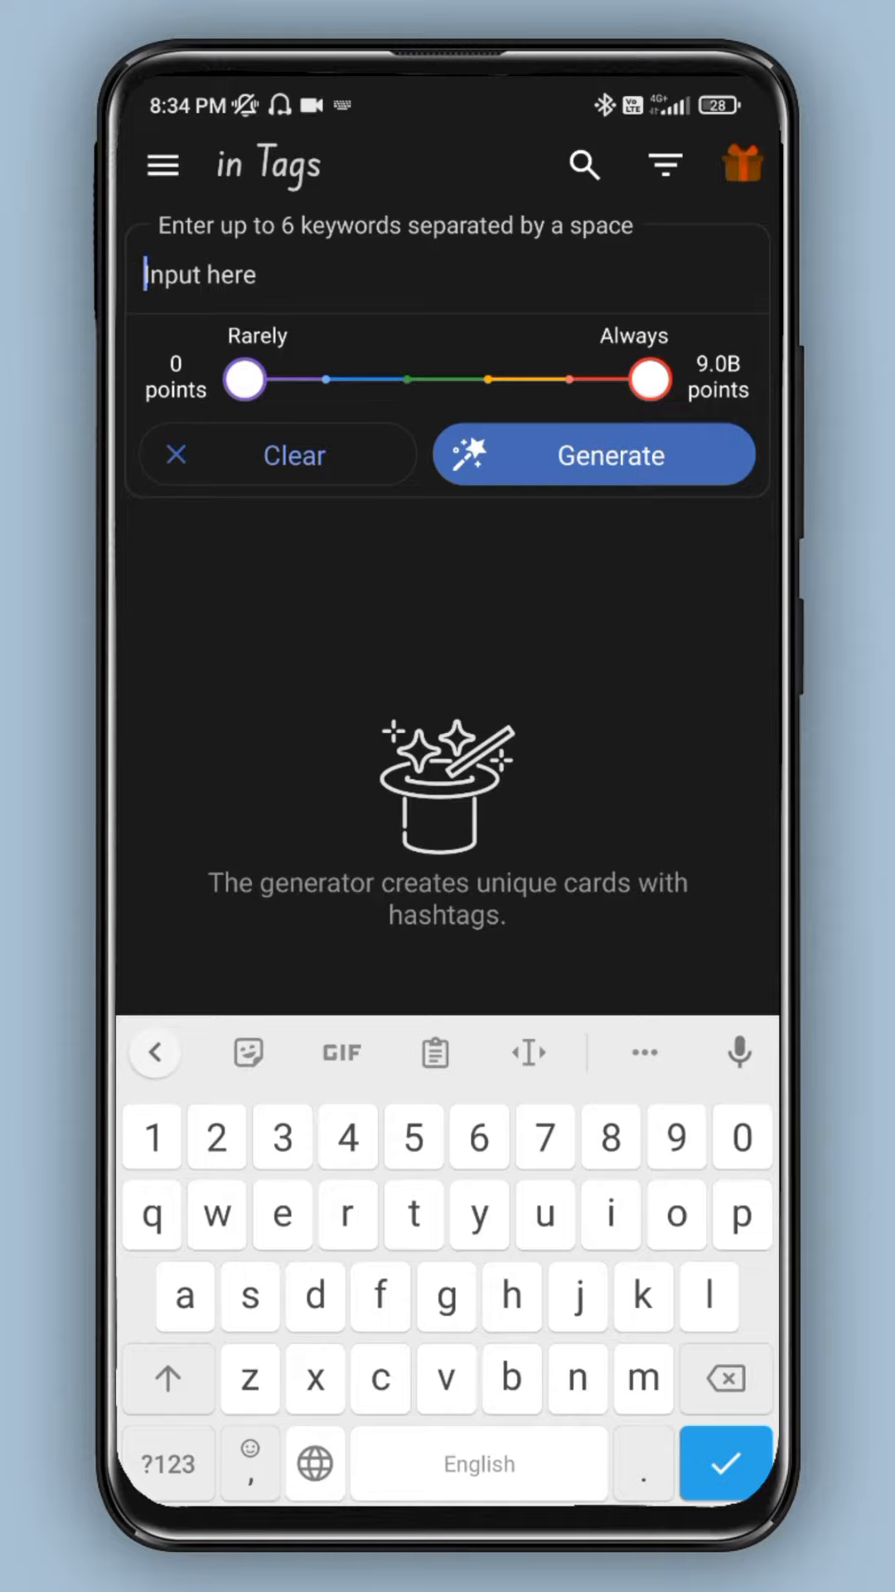
Step: Enter the keyword instagram to generate a 30-hashtag set with popularity counts
{"action": "type", "text": "instagram reels tutorial"}
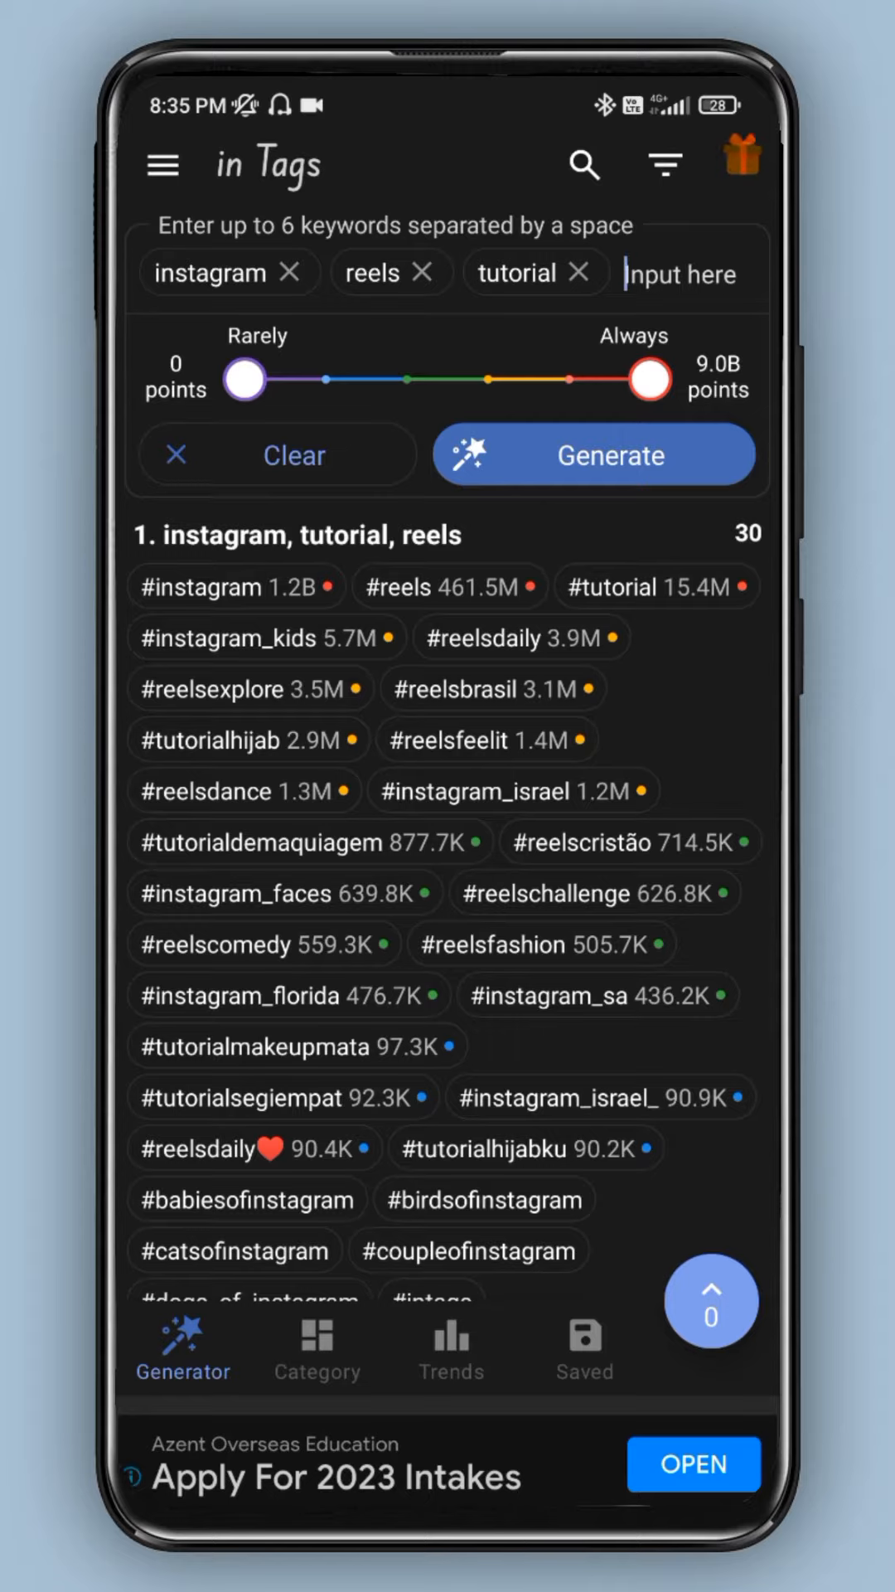
{"action": "scroll", "scroll_direction": "down", "scroll_amount": 3}
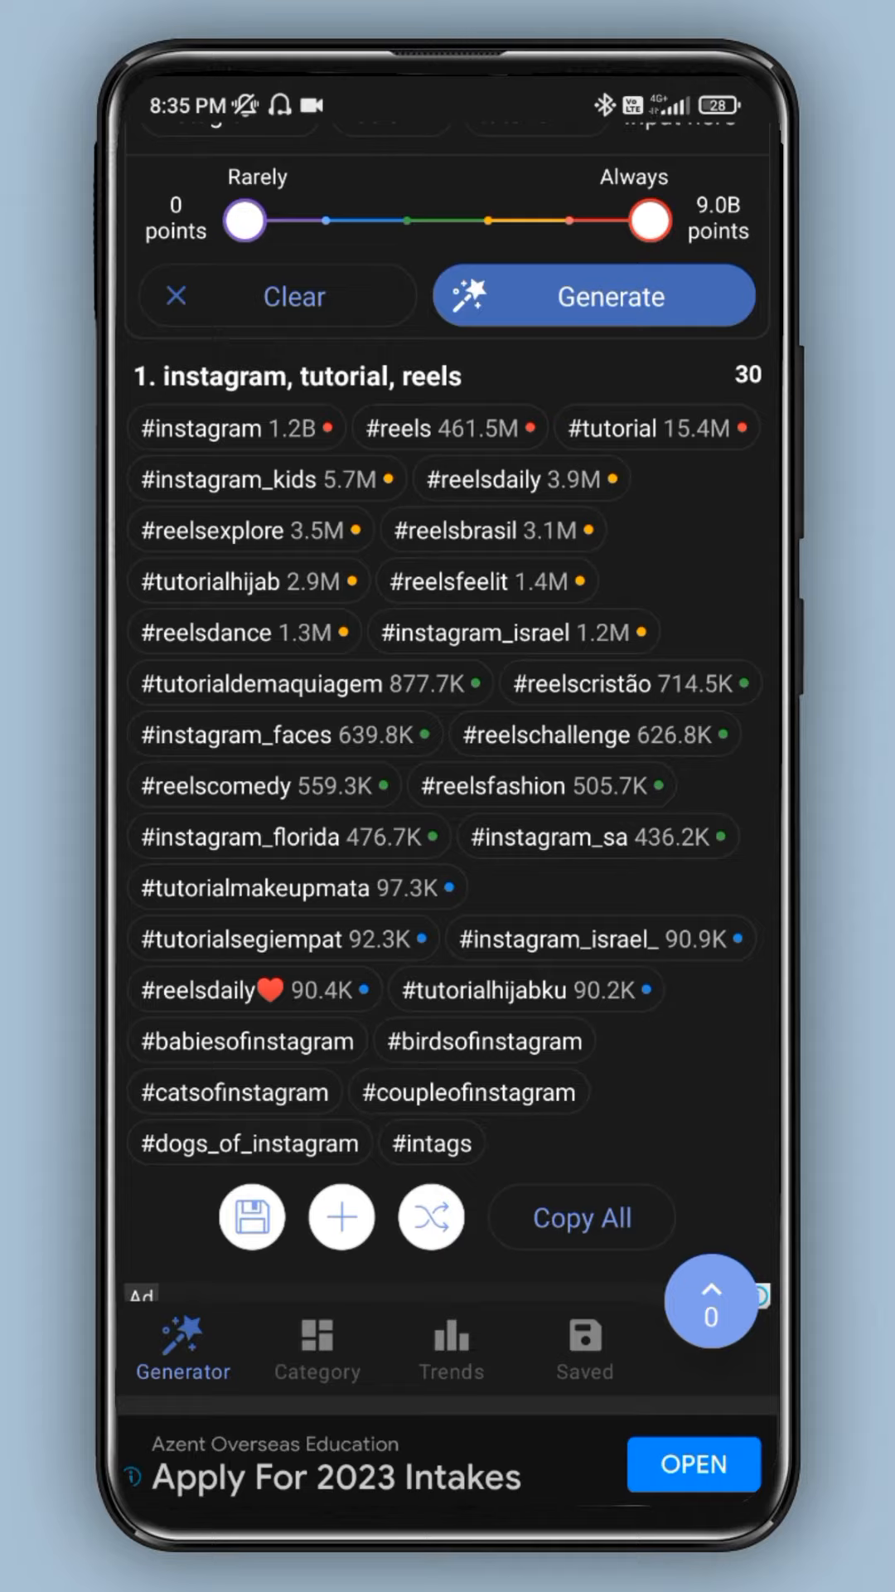
{"action": "scroll", "scroll_direction": "down", "scroll_amount": 3}
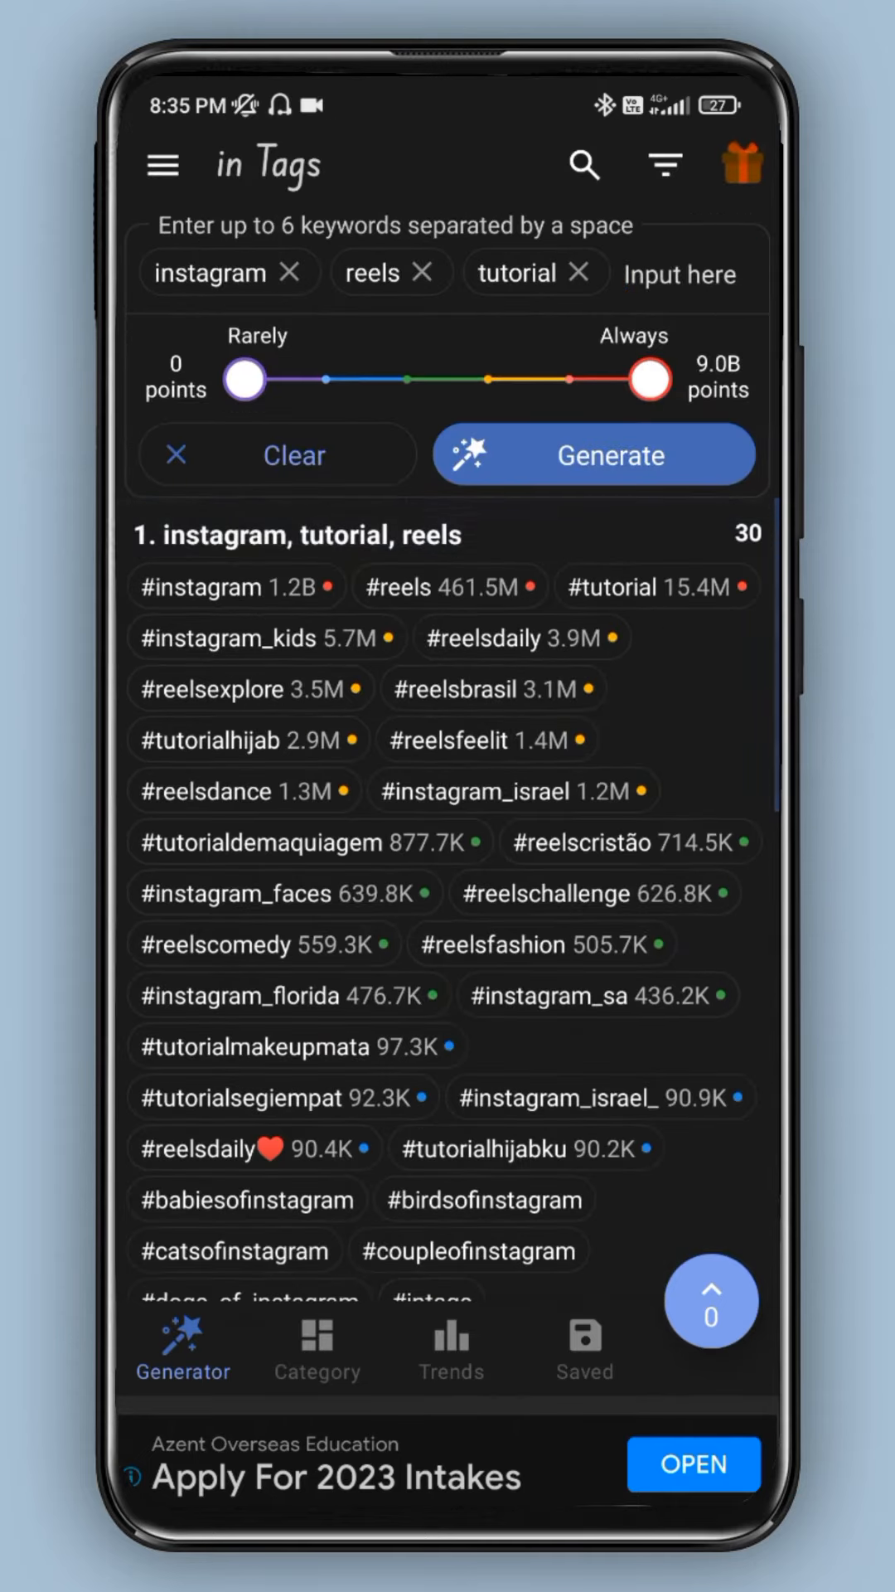
{"action": "scroll", "scroll_direction": "down", "scroll_amount": 3}
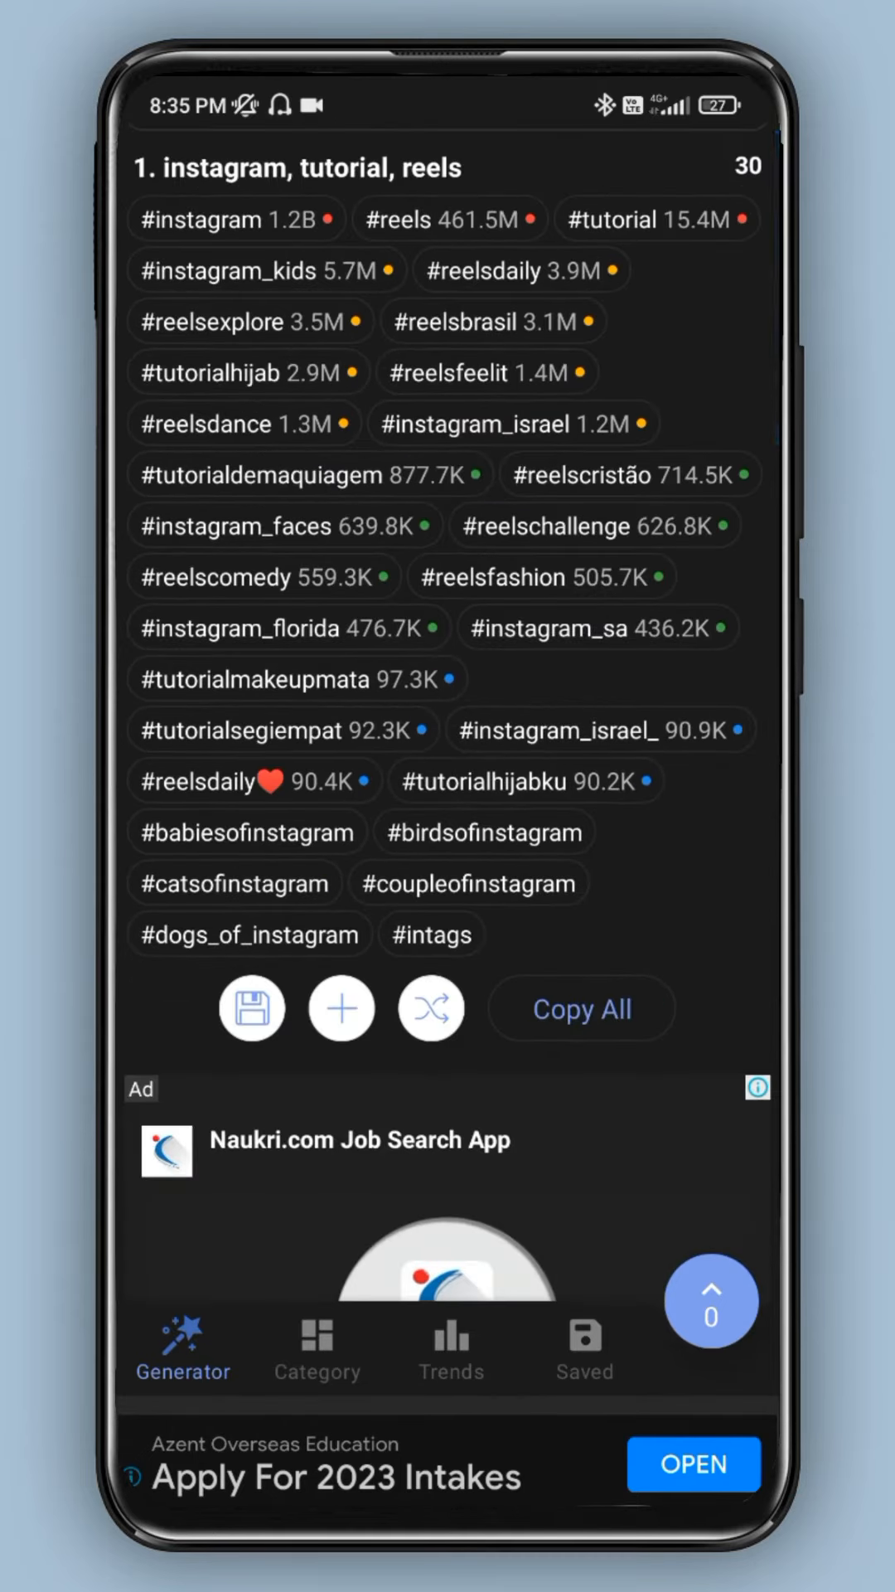
{"action": "scroll", "scroll_direction": "down", "scroll_amount": 3}
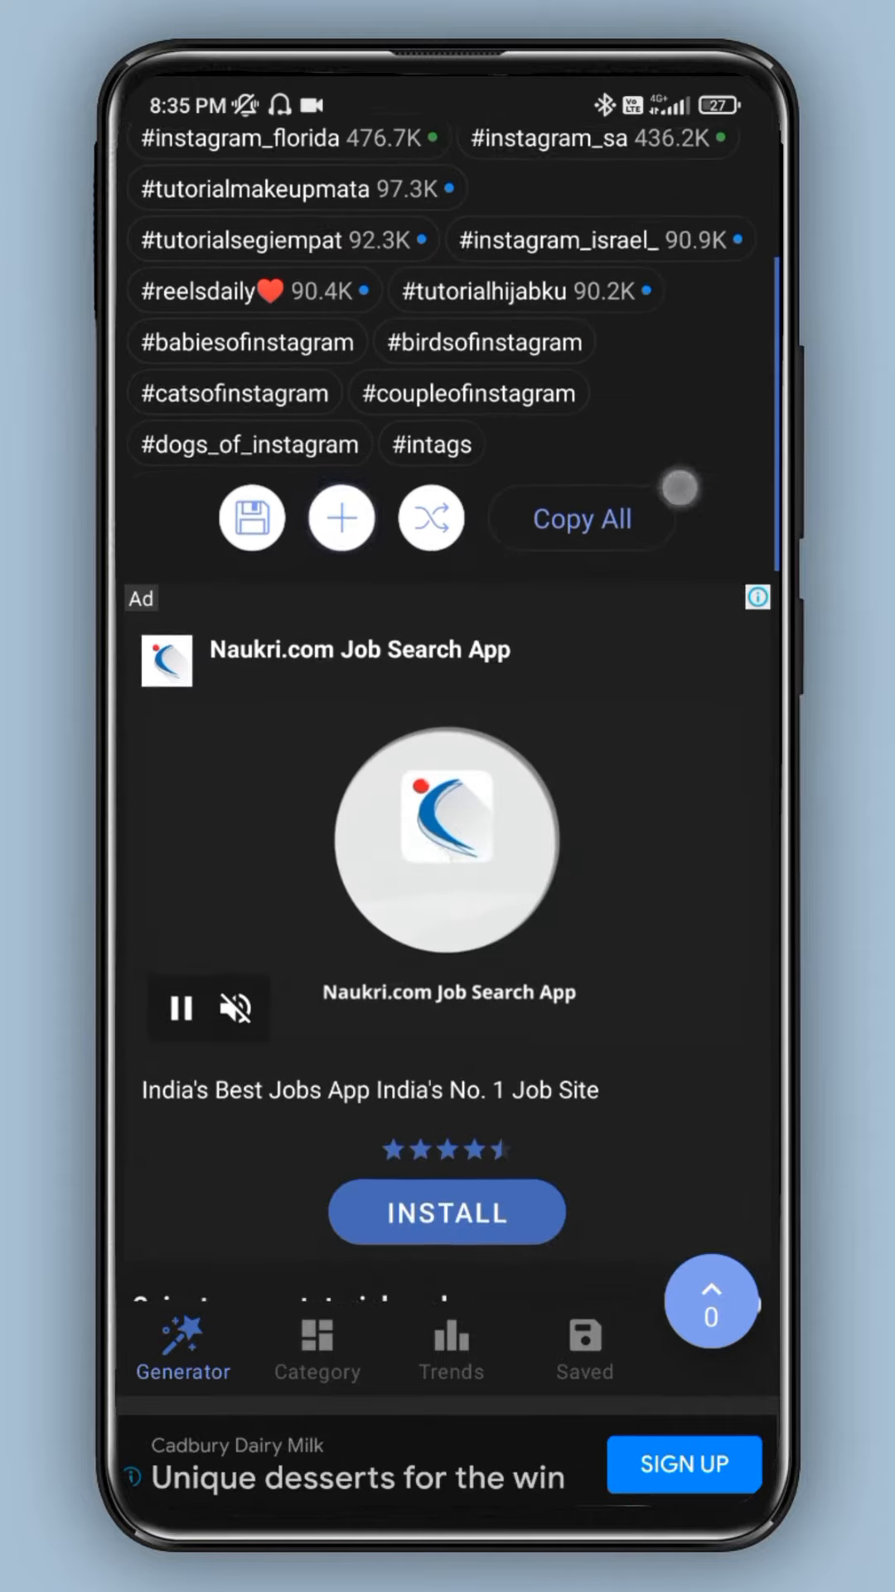
{"action": "scroll", "scroll_direction": "down", "scroll_amount": 3}
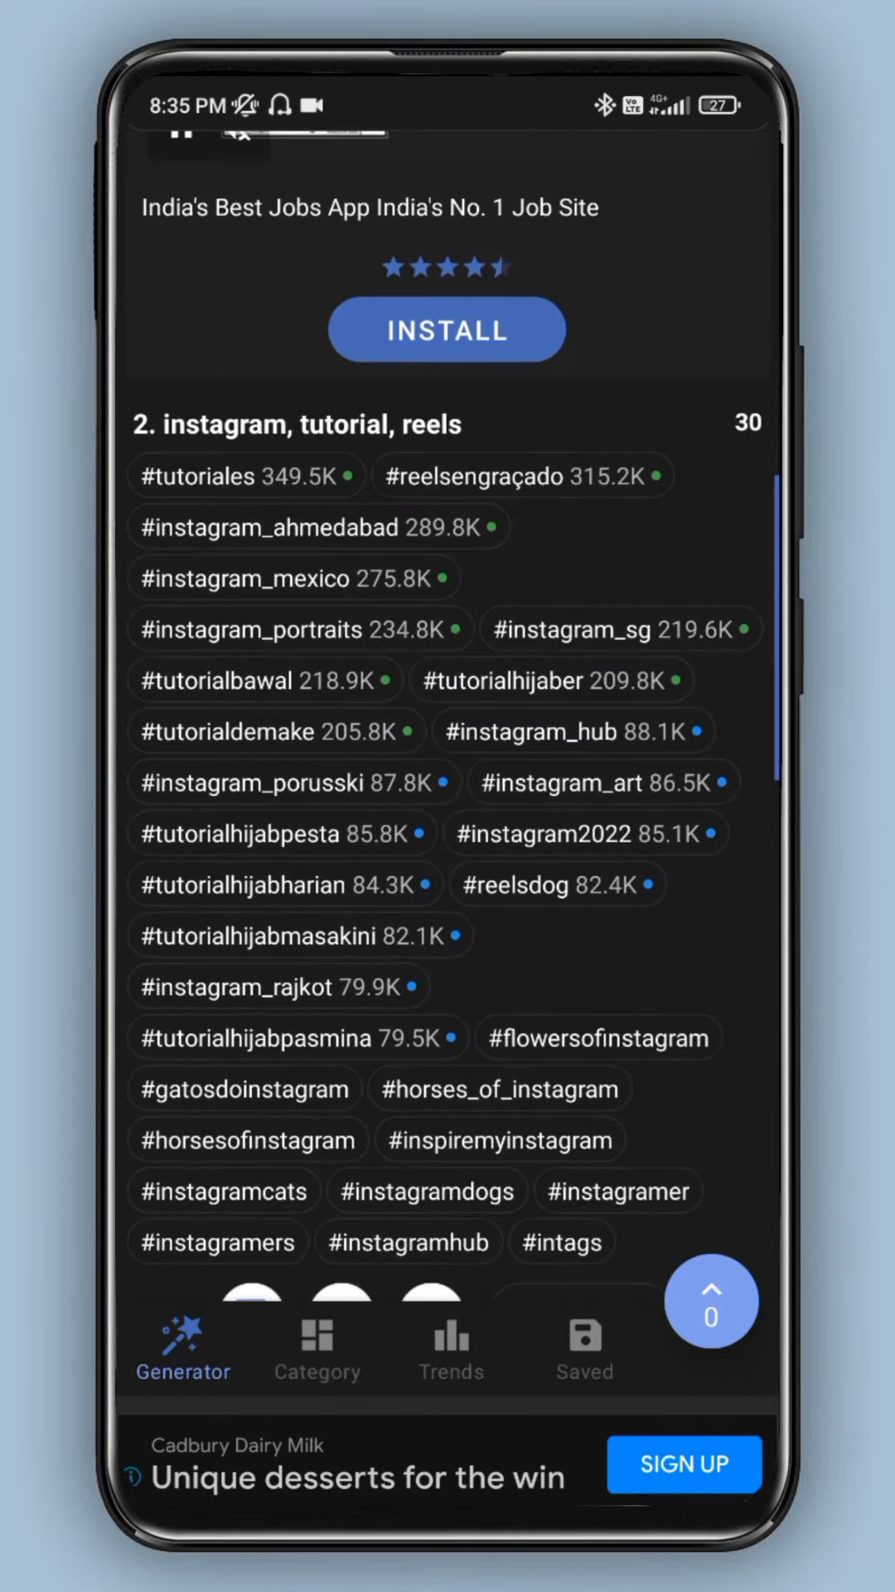
{"action": "scroll", "scroll_direction": "down", "scroll_amount": 3}
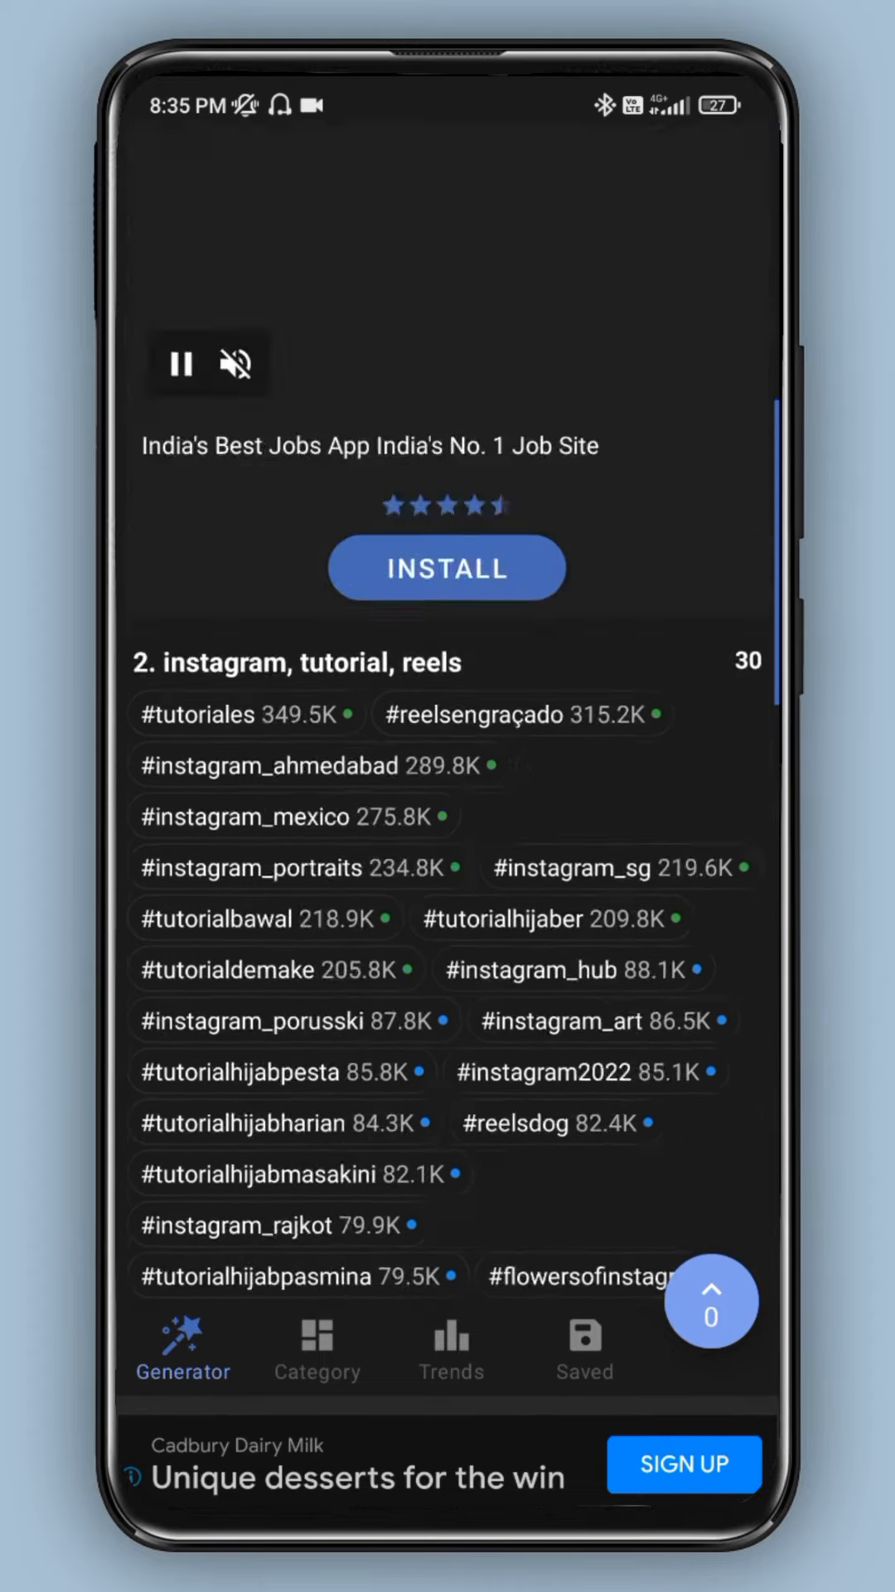
{"action": "scroll", "scroll_direction": "down", "scroll_amount": 3}
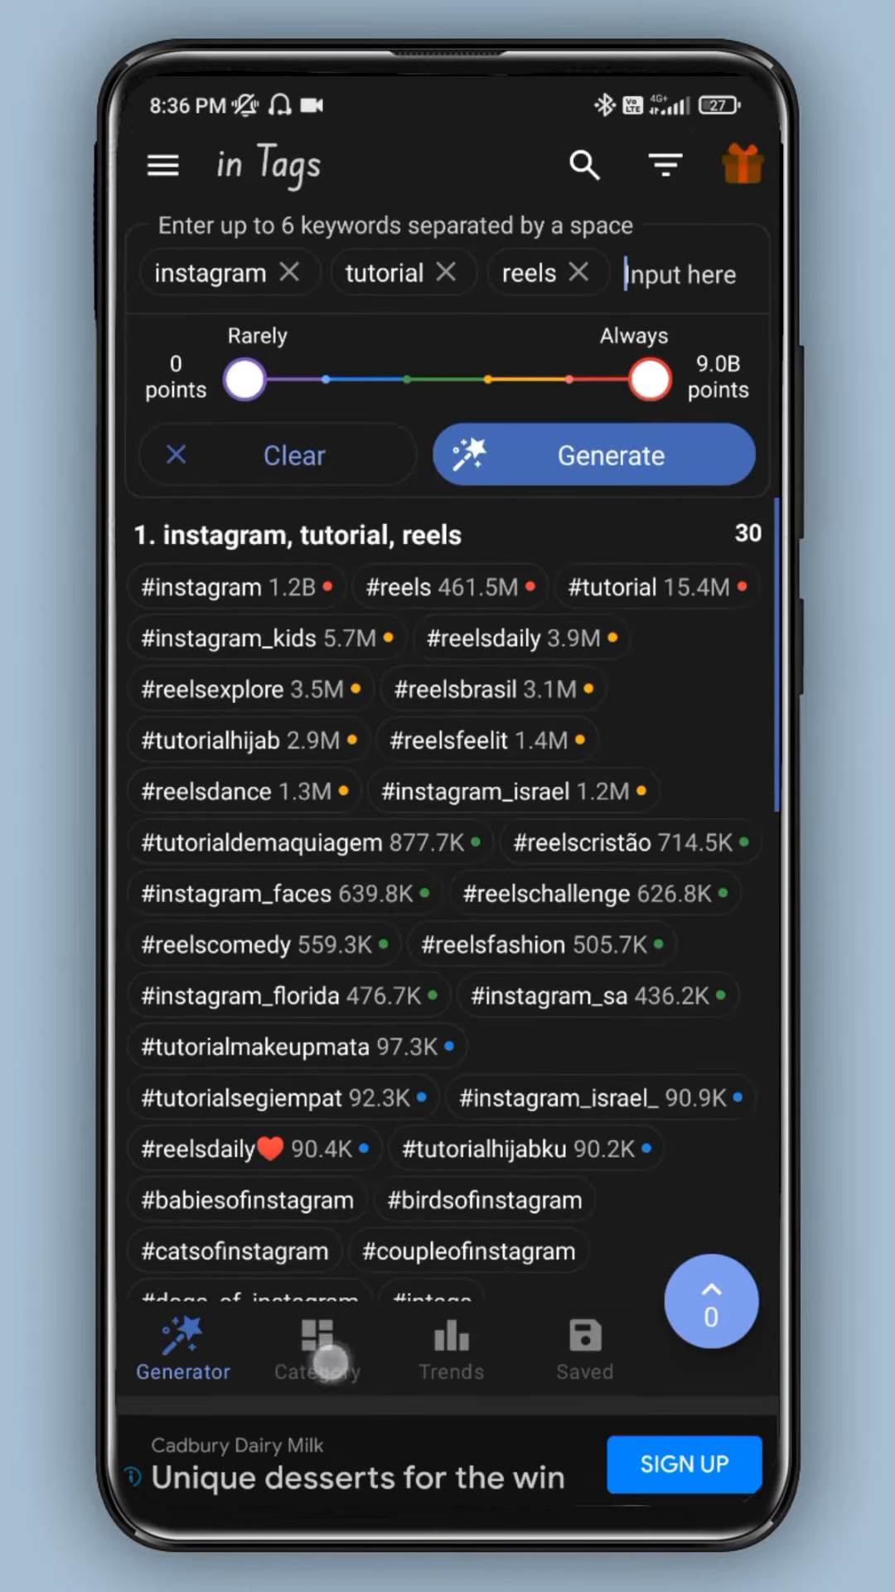
Step: Browse the Category grid, then view hashtag Trends grouped by frequency ranges 5K to 9B
{"action": "left_click", "coordinate": [317, 1350]}
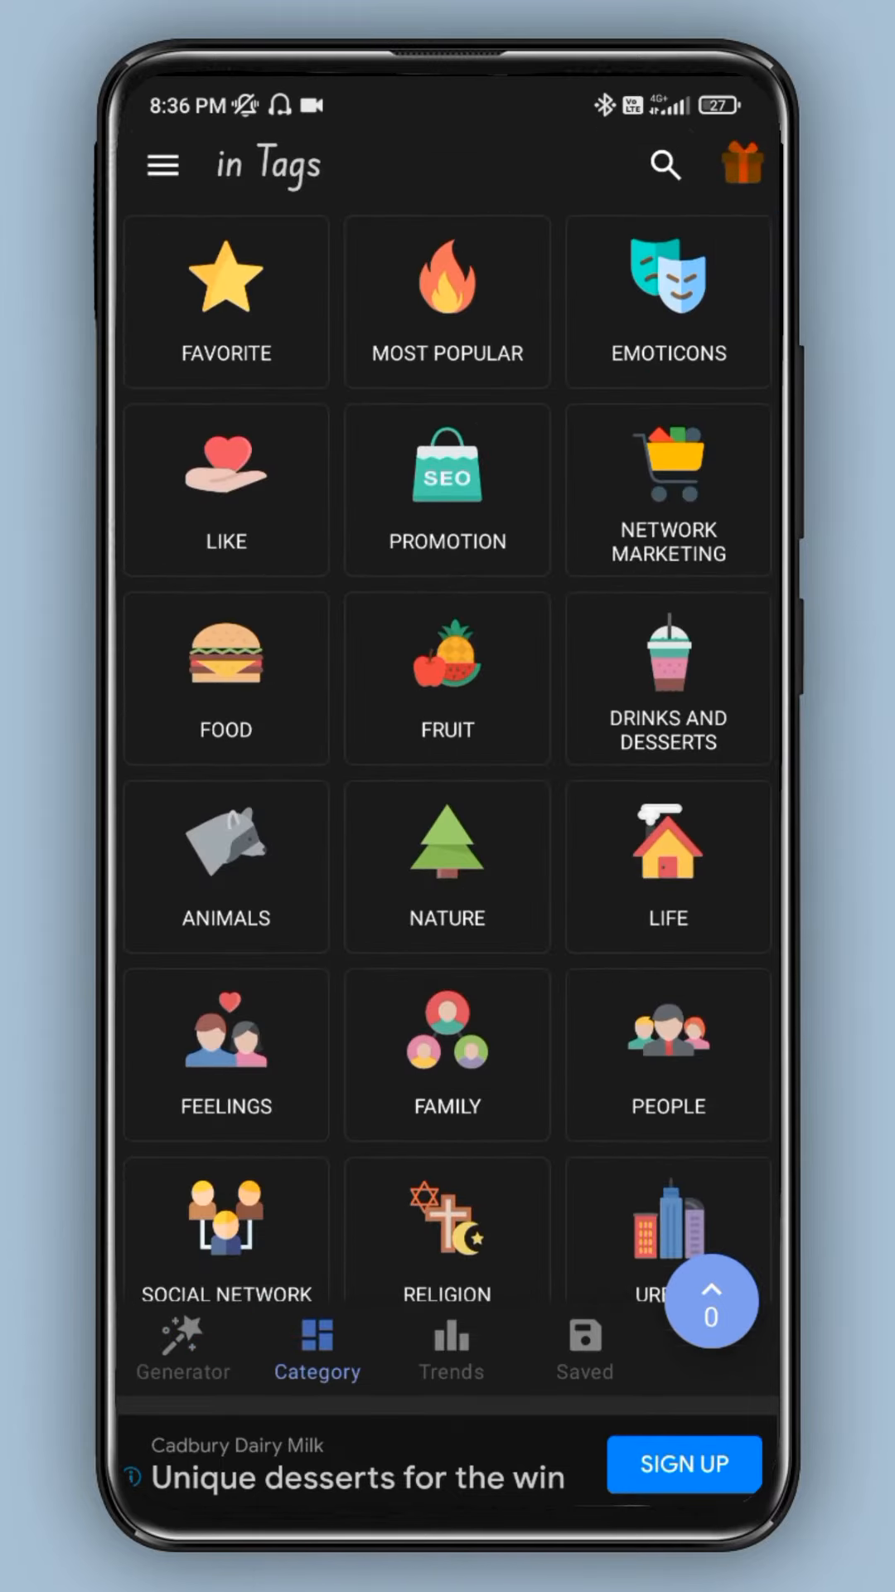
{"action": "scroll", "scroll_direction": "down", "scroll_amount": 3}
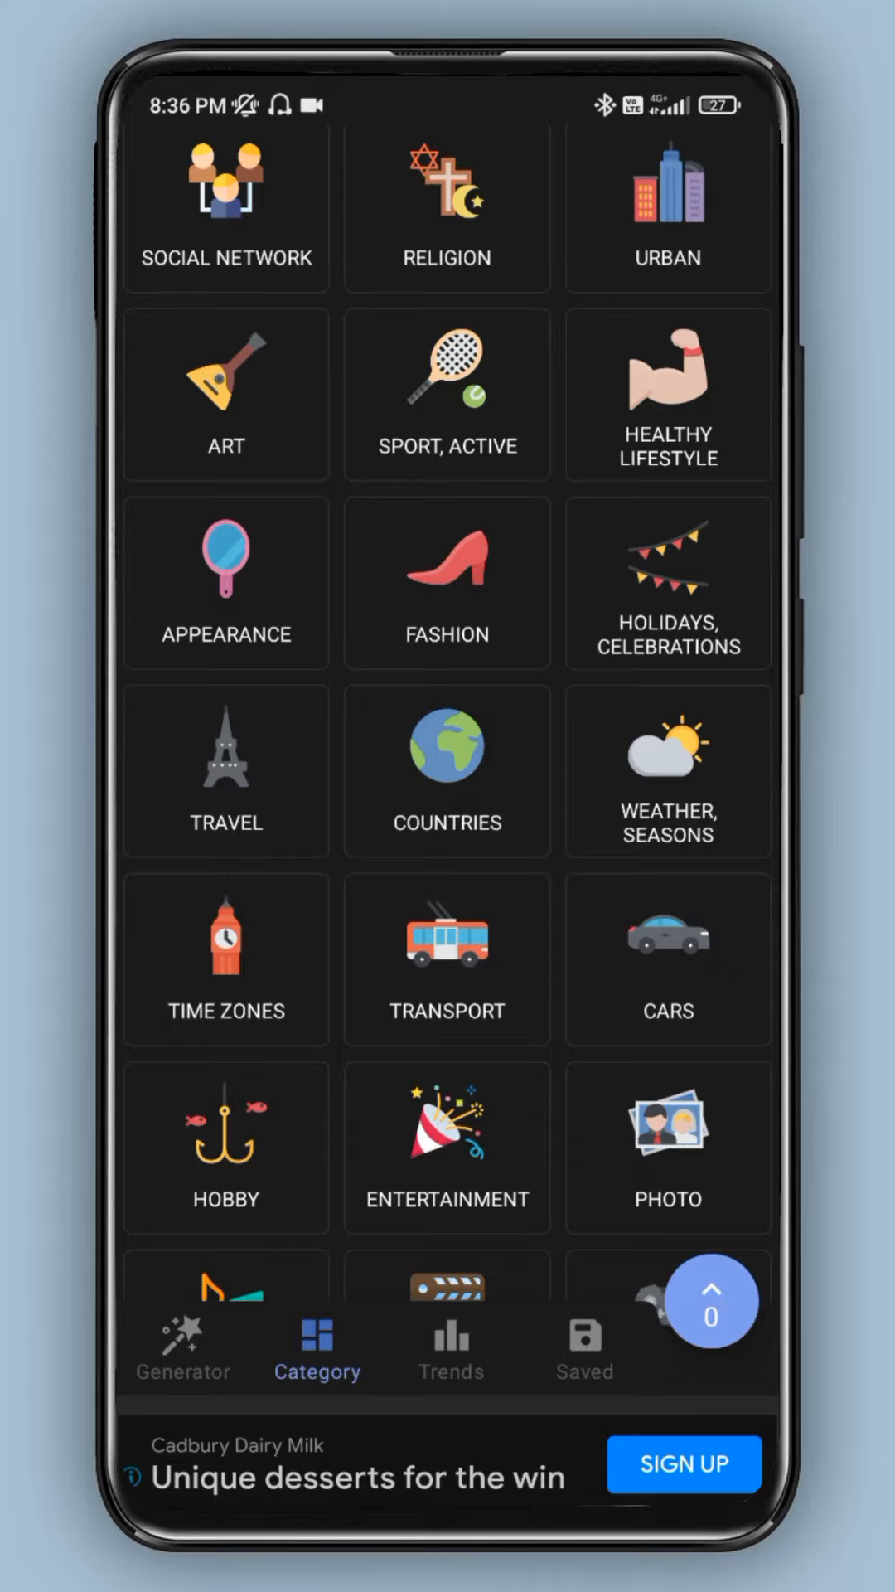
{"action": "left_click", "coordinate": [451, 1346]}
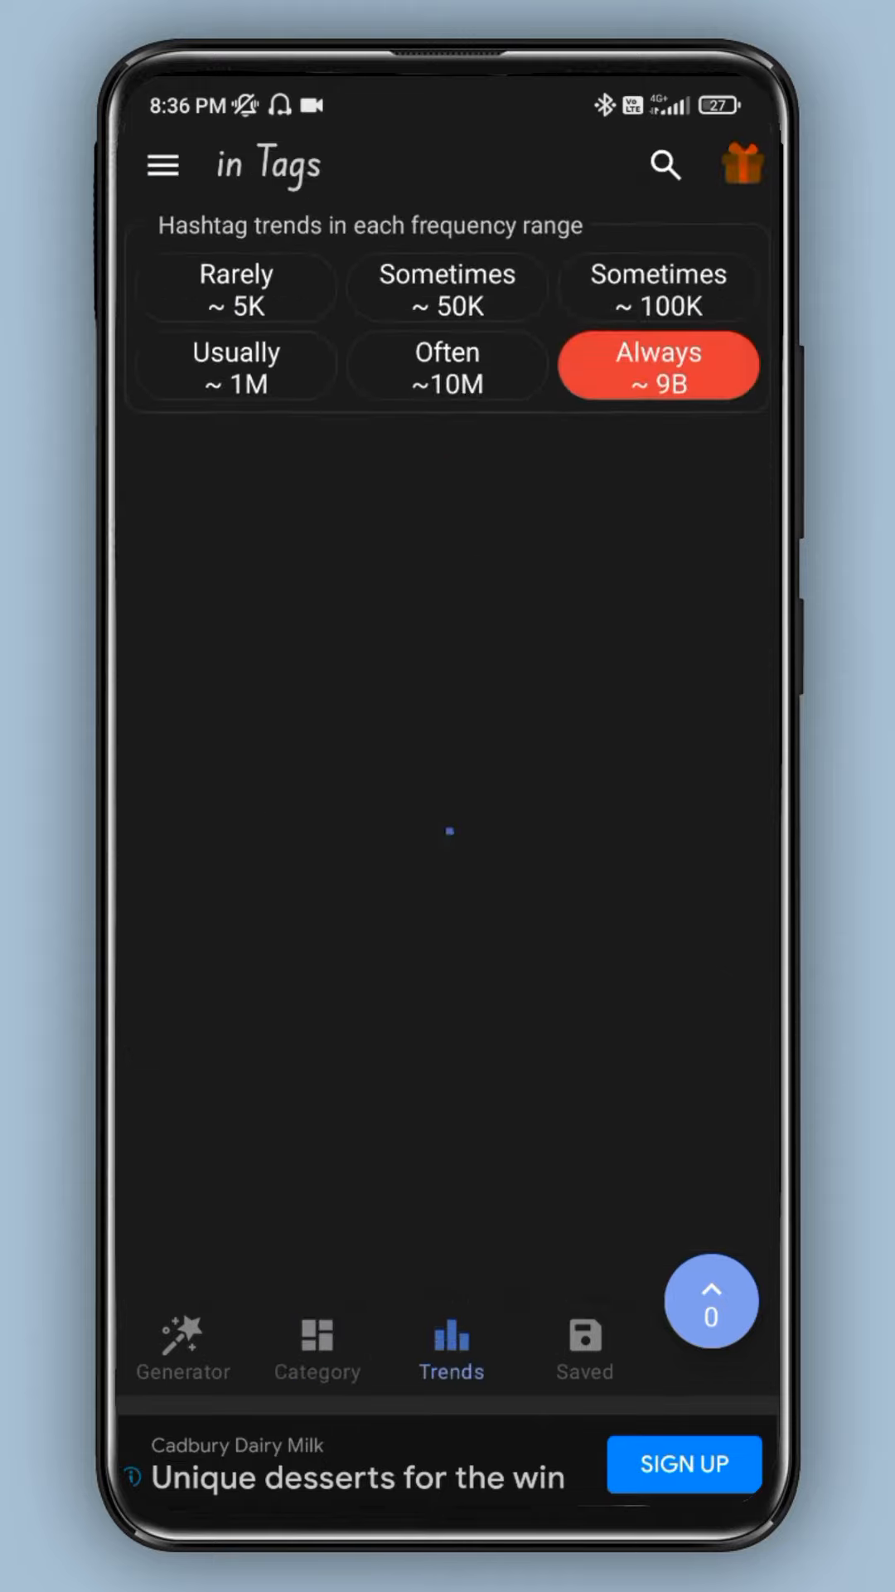
Step: View the Always top trends led by #love at 2.8B, check empty Saved sets, return to Generator
{"action": "left_click", "coordinate": [658, 365]}
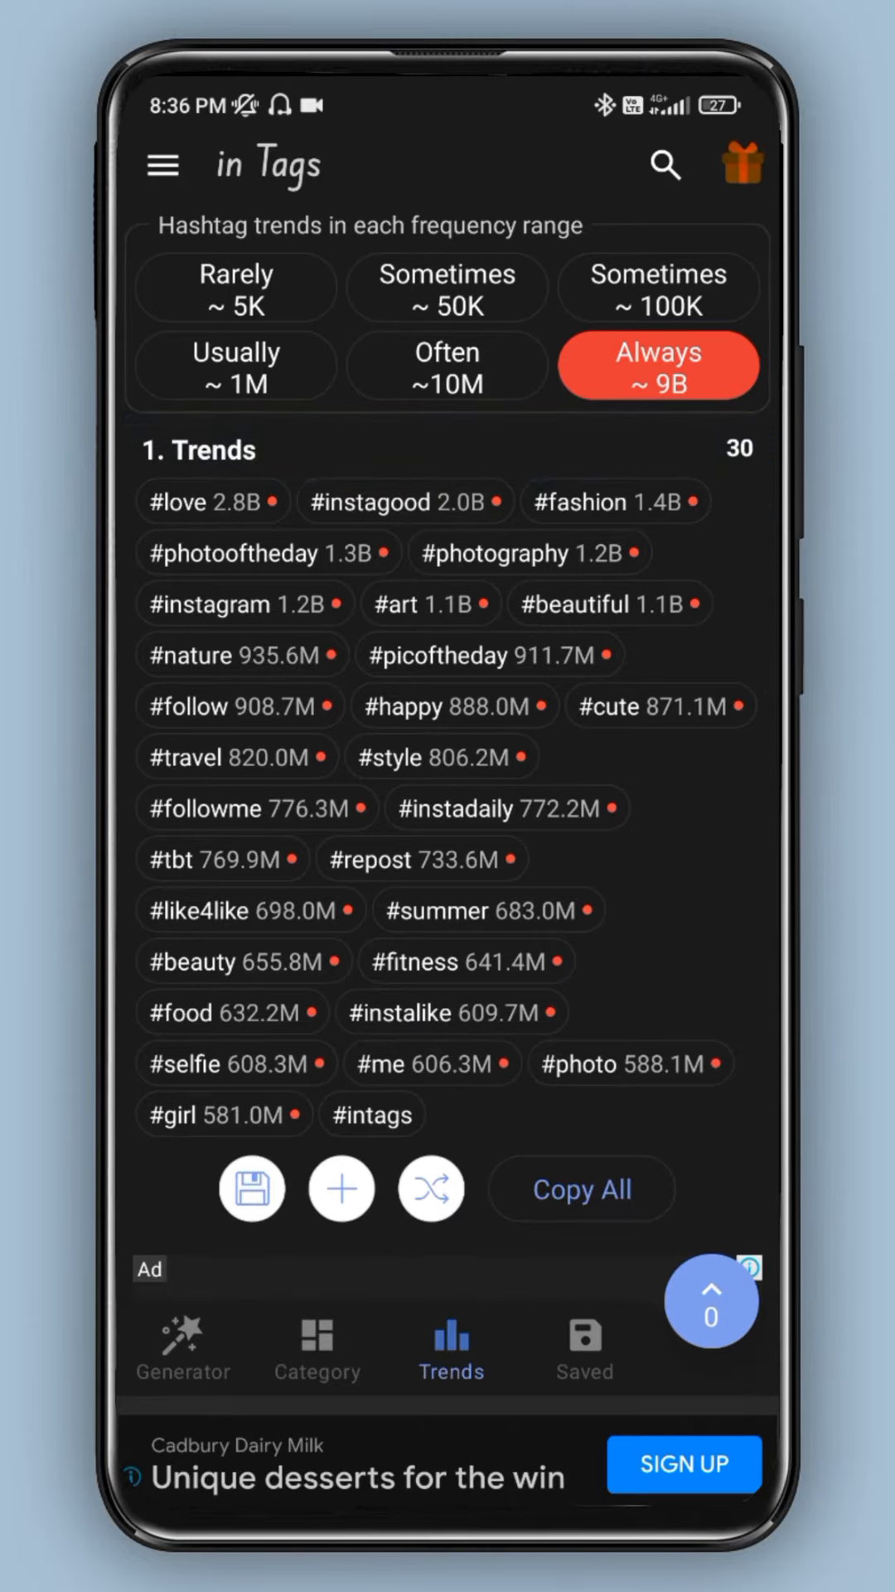
{"action": "scroll", "scroll_direction": "down", "scroll_amount": 3}
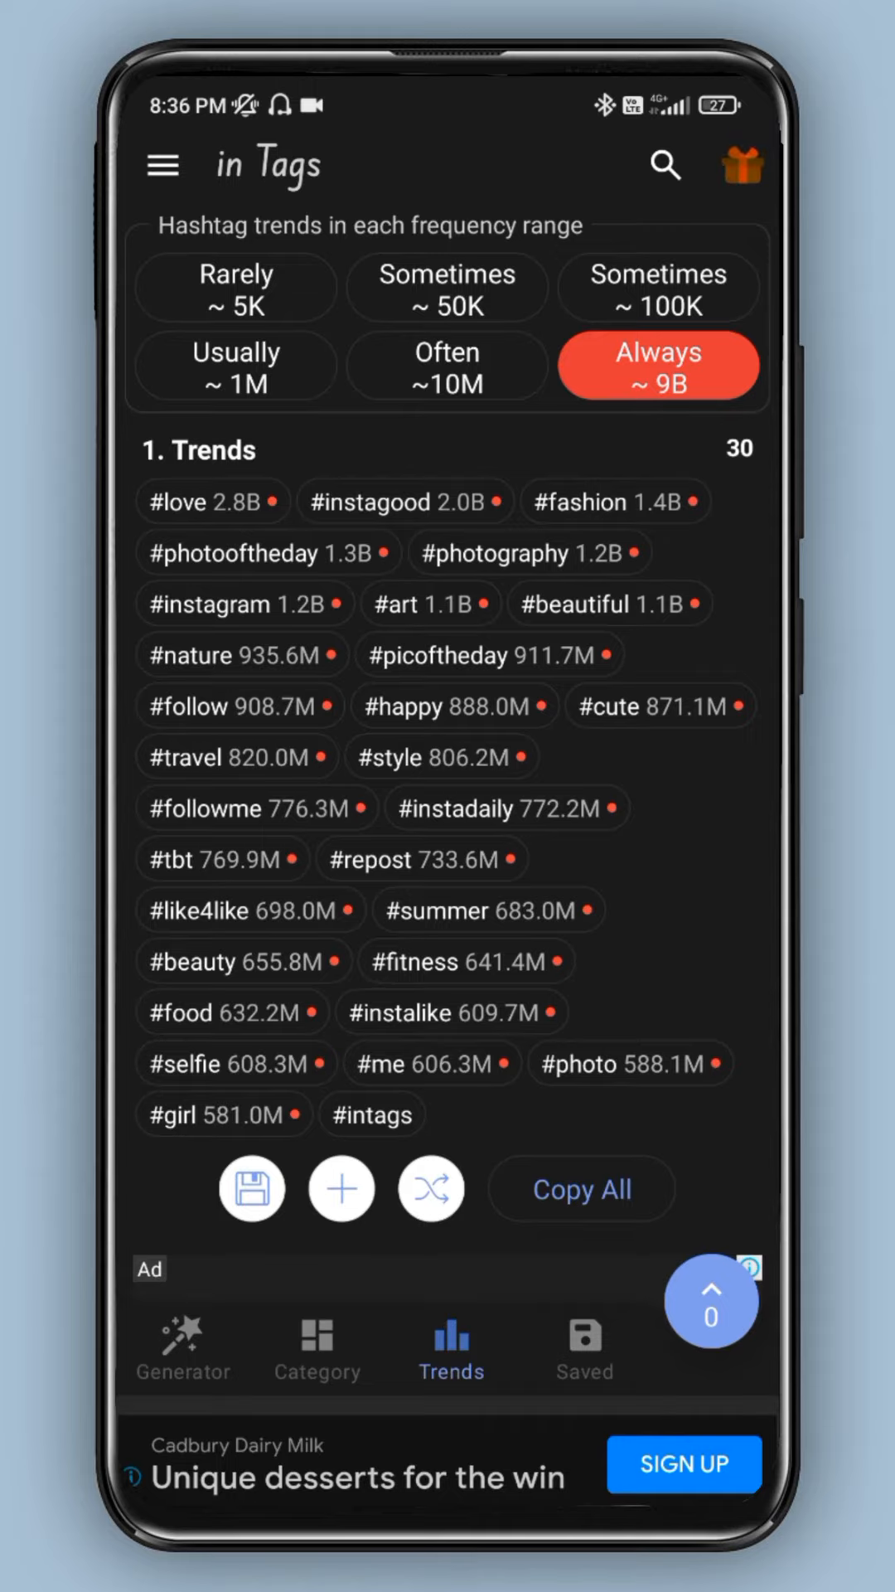
{"action": "left_click", "coordinate": [583, 1349]}
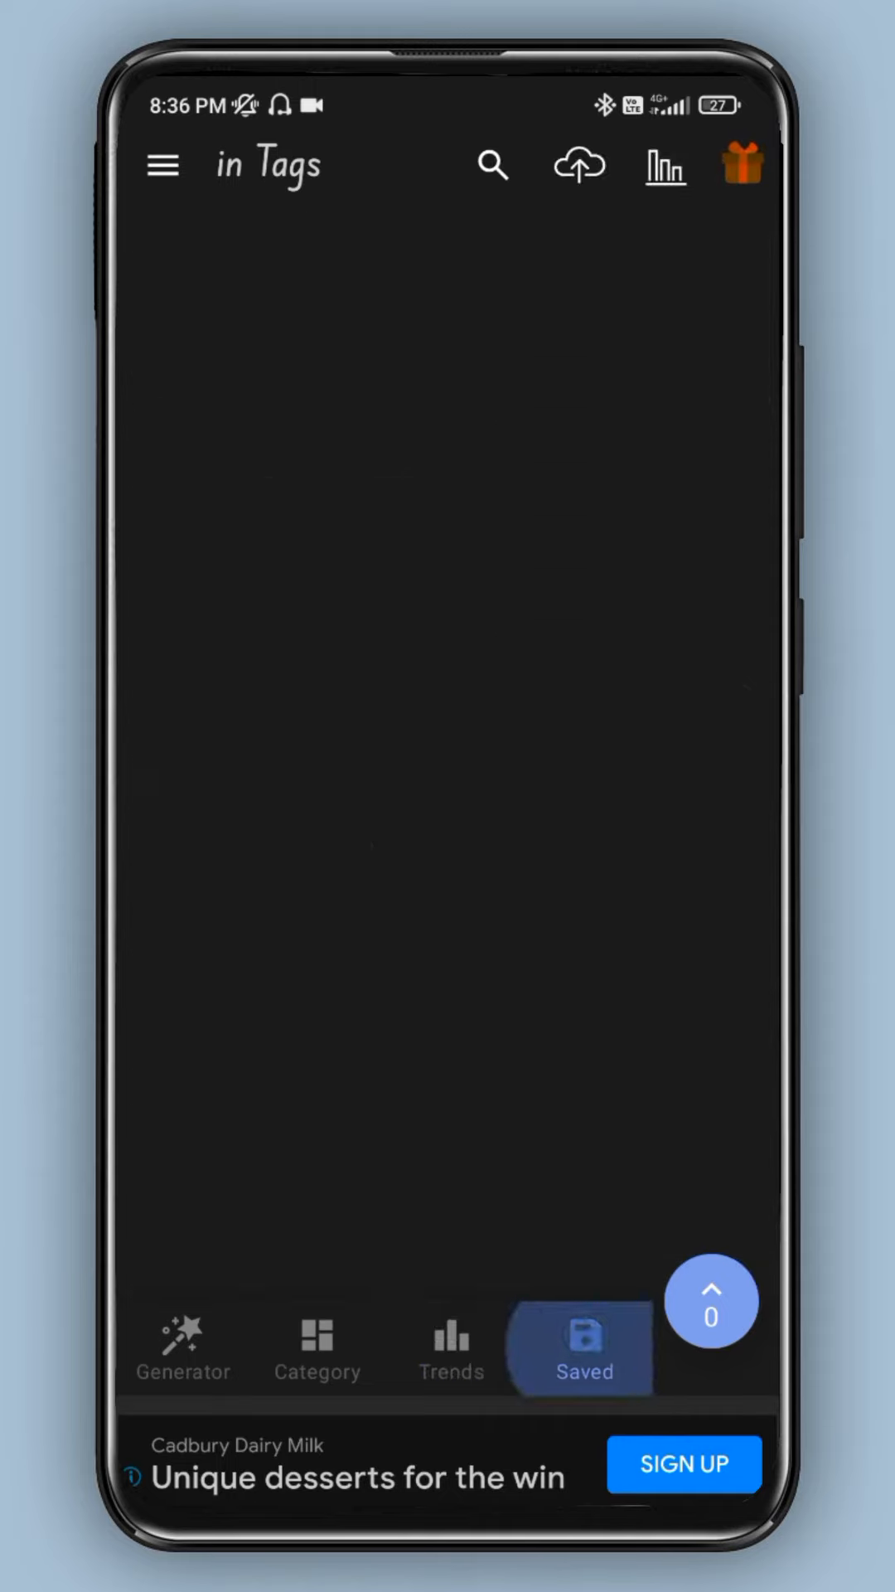
{"action": "left_click", "coordinate": [181, 1346]}
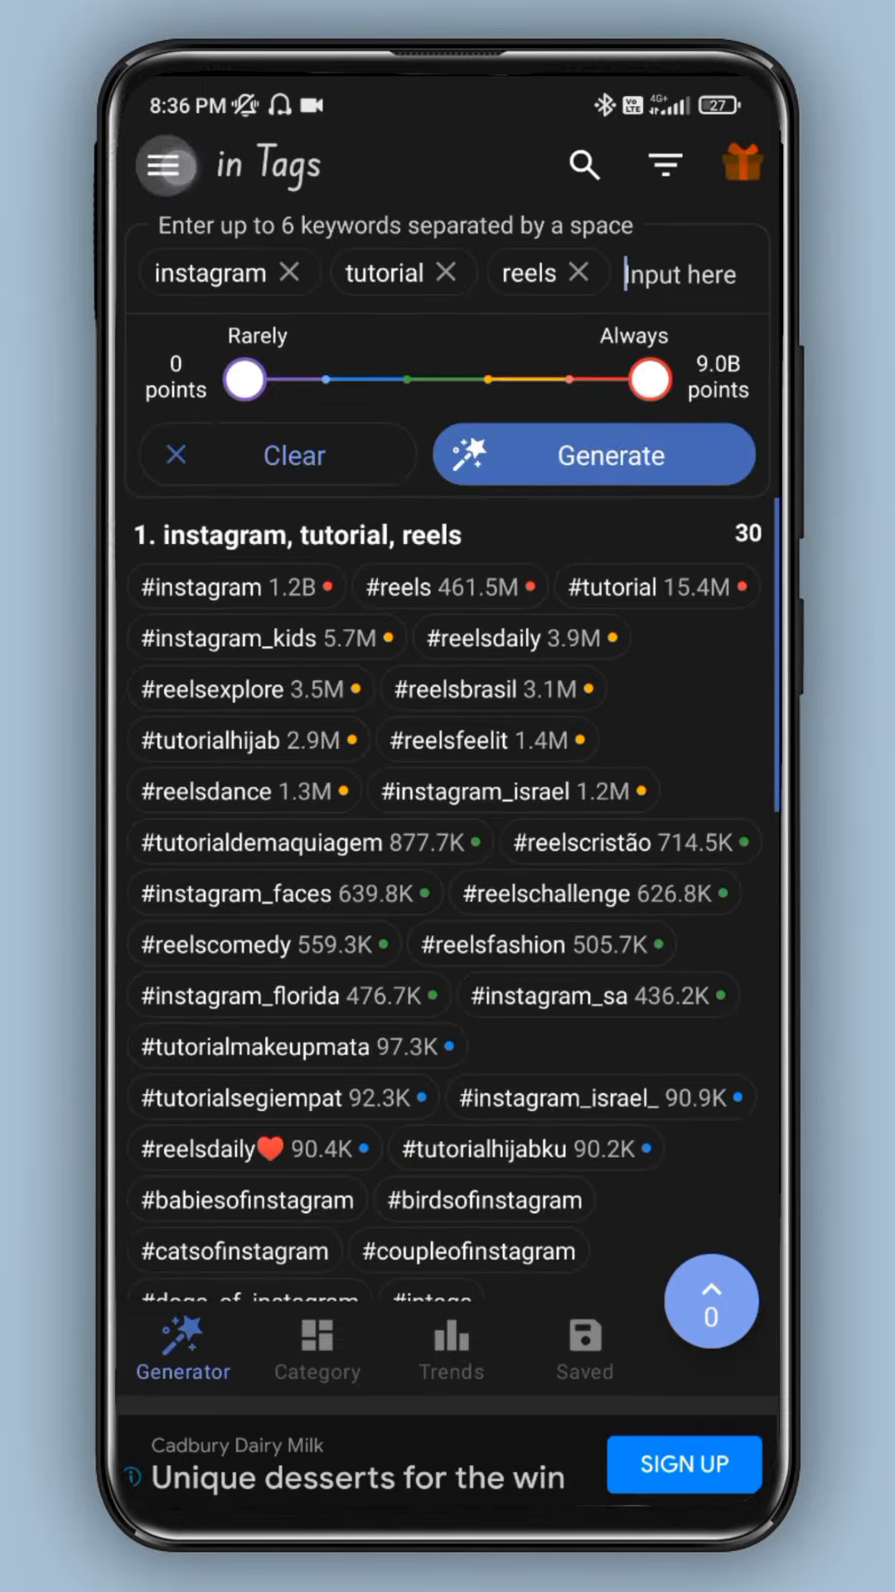